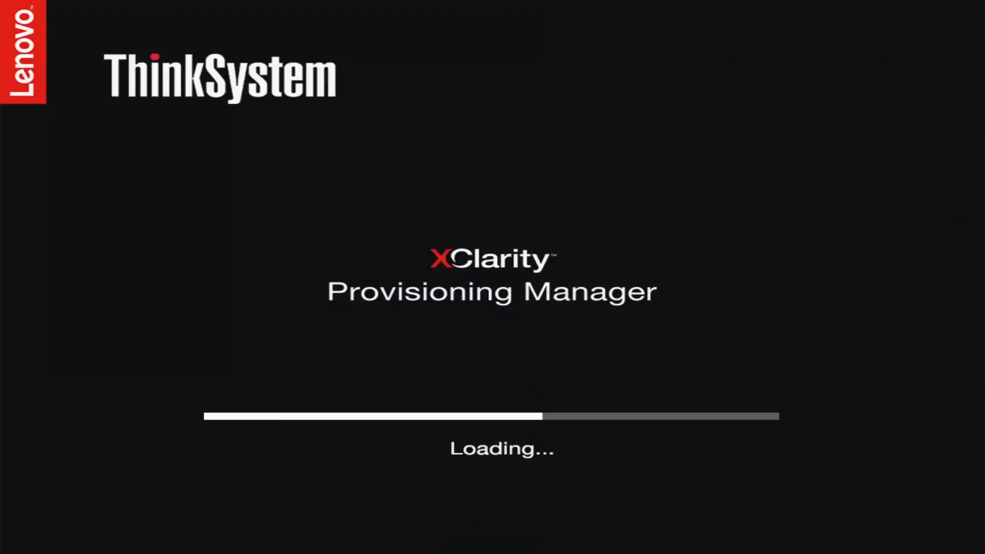
Open RAID Setup to list the two available RAID adapters.
left_click(90, 130)
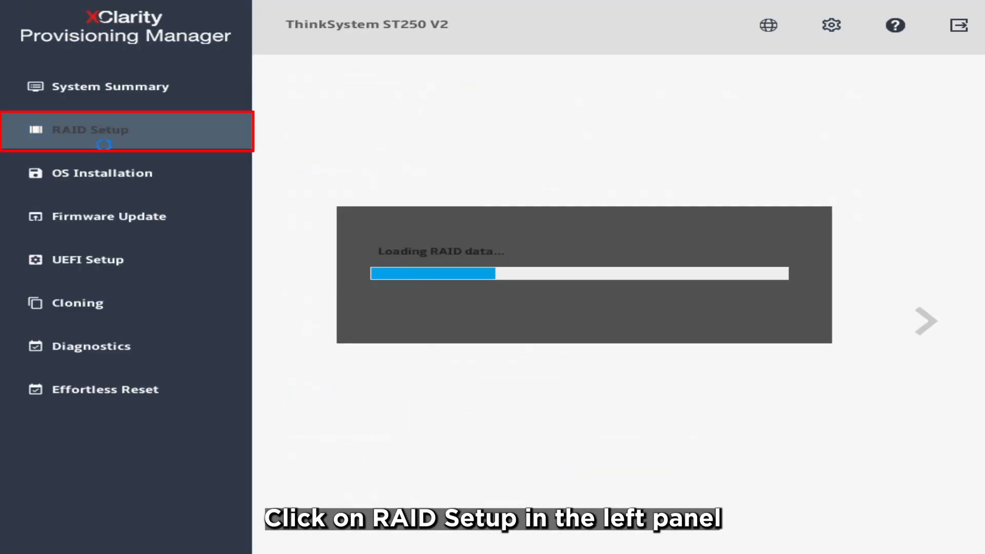
left_click(89, 129)
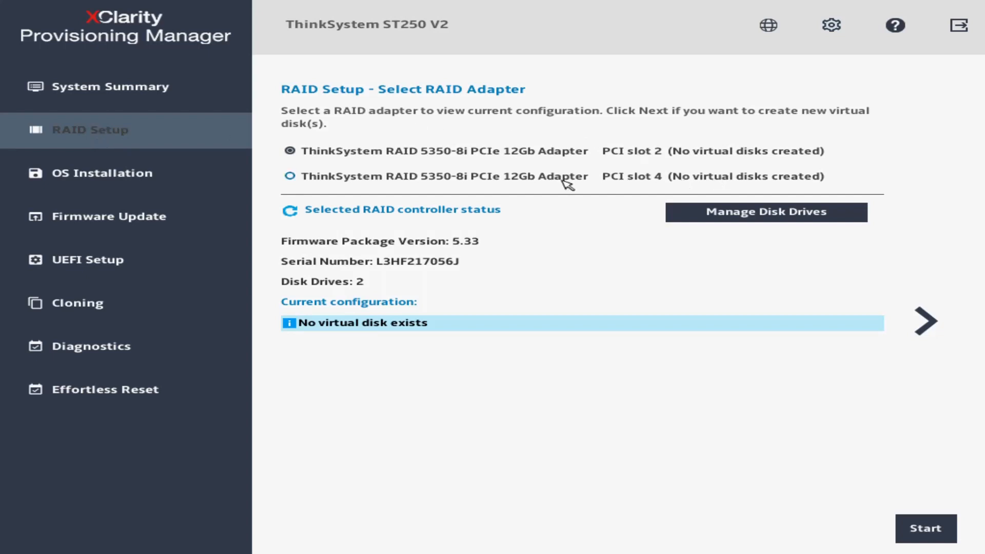
Select the ThinkSystem RAID 5350-8i adapter in PCI slot 4 and continue.
left_click(290, 176)
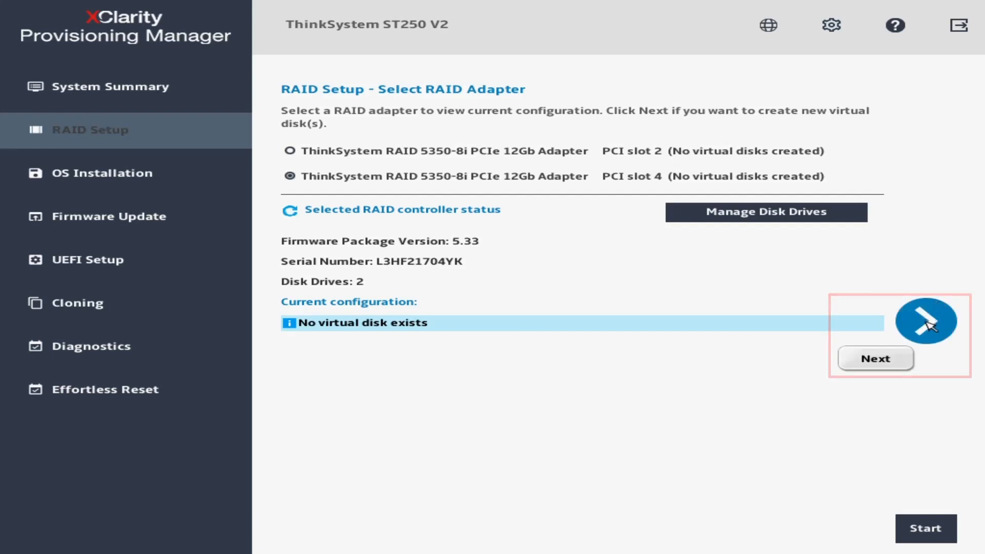
left_click(874, 358)
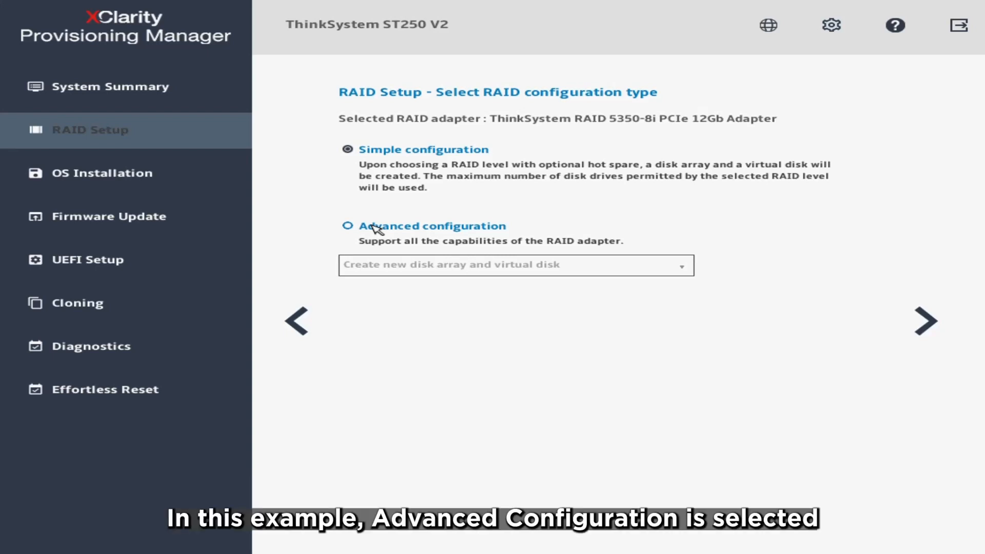
Choose Advanced configuration to create a new disk array and virtual disk.
left_click(347, 226)
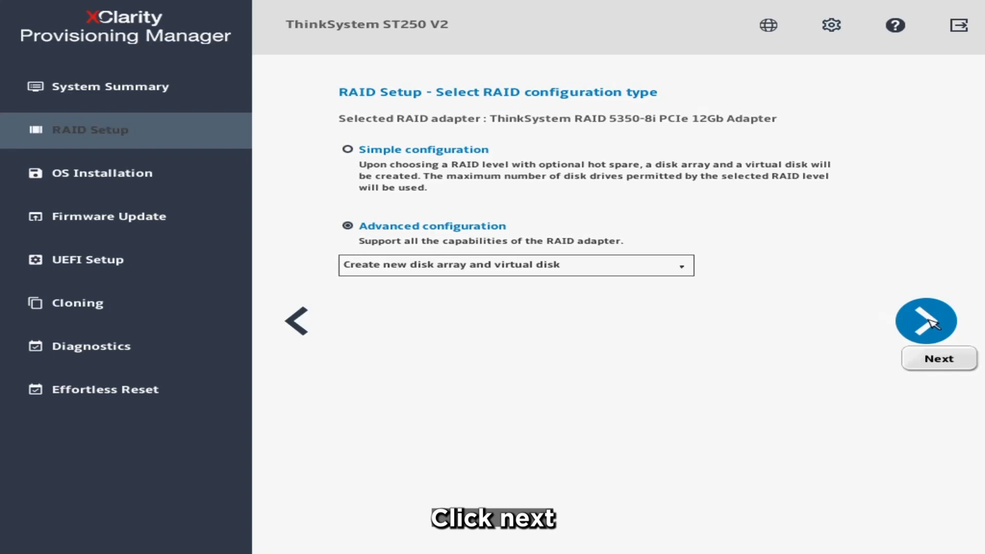
left_click(925, 322)
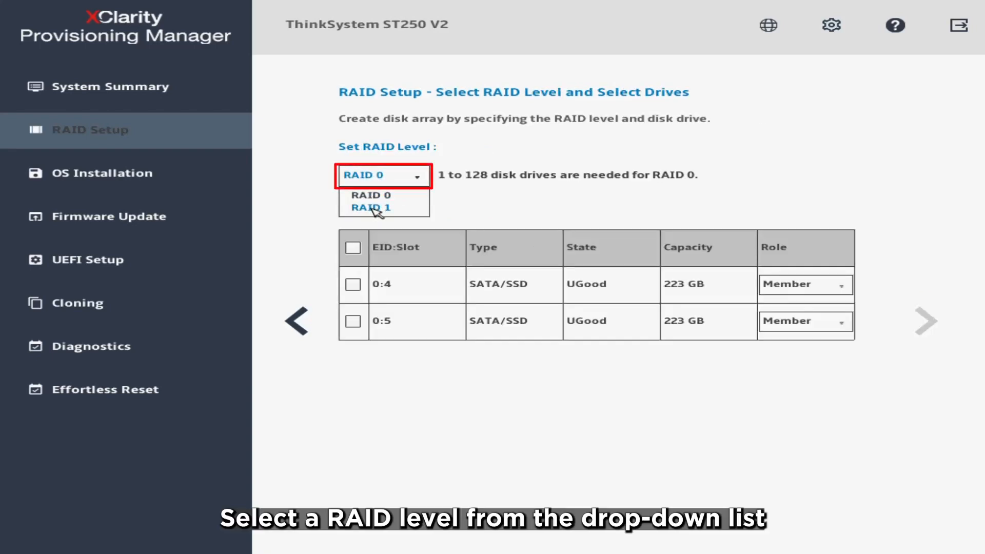
Set RAID level 1 using drives 0:4 and 0:5, then continue.
left_click(370, 207)
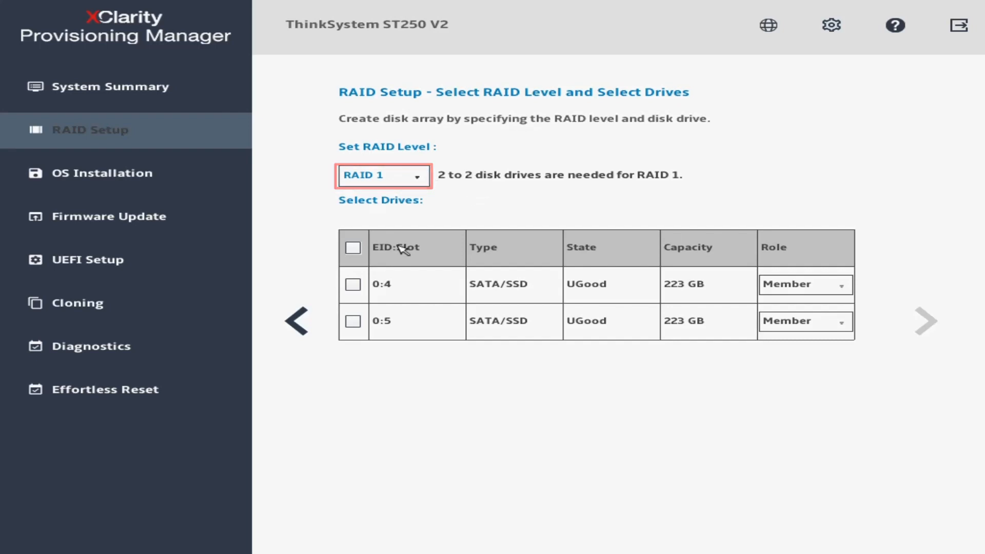
left_click(353, 299)
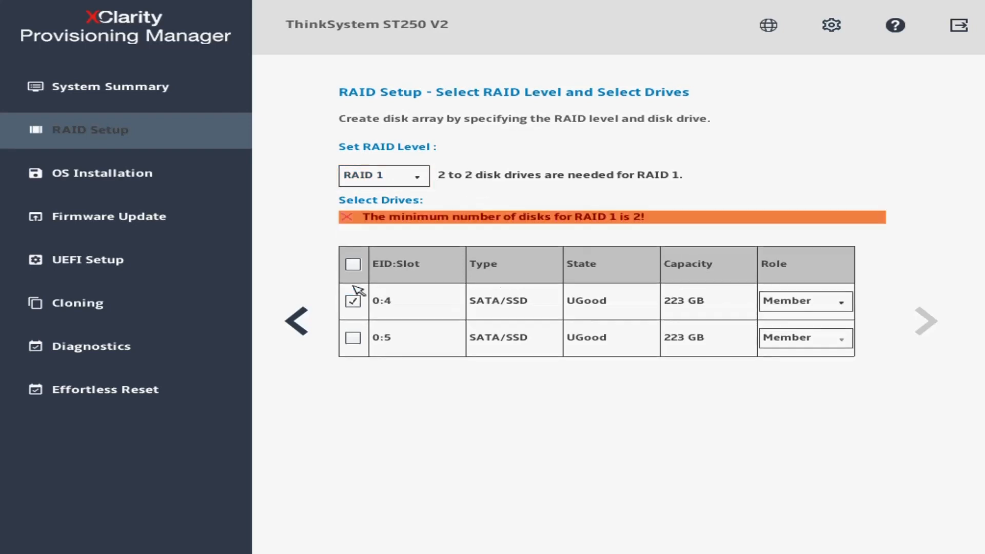
left_click(353, 337)
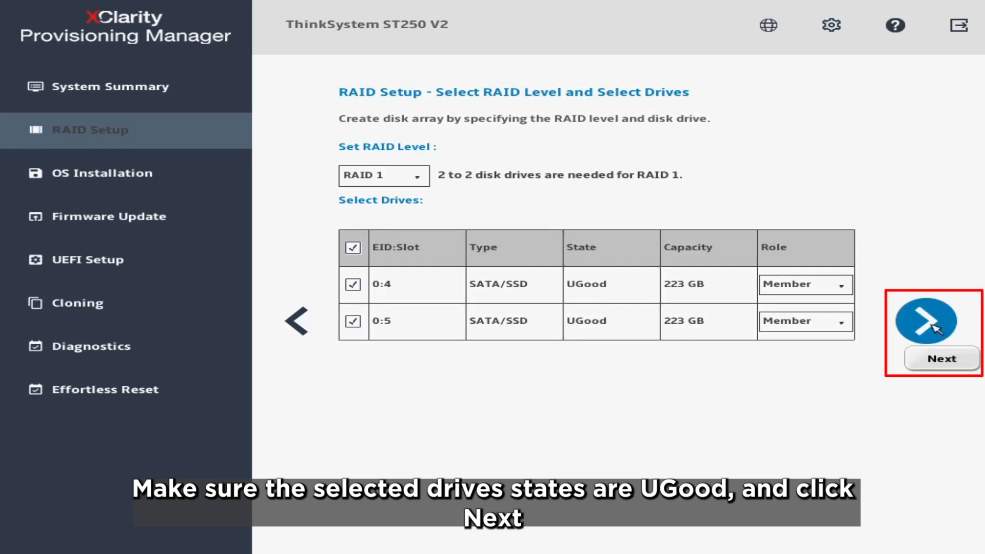
left_click(939, 322)
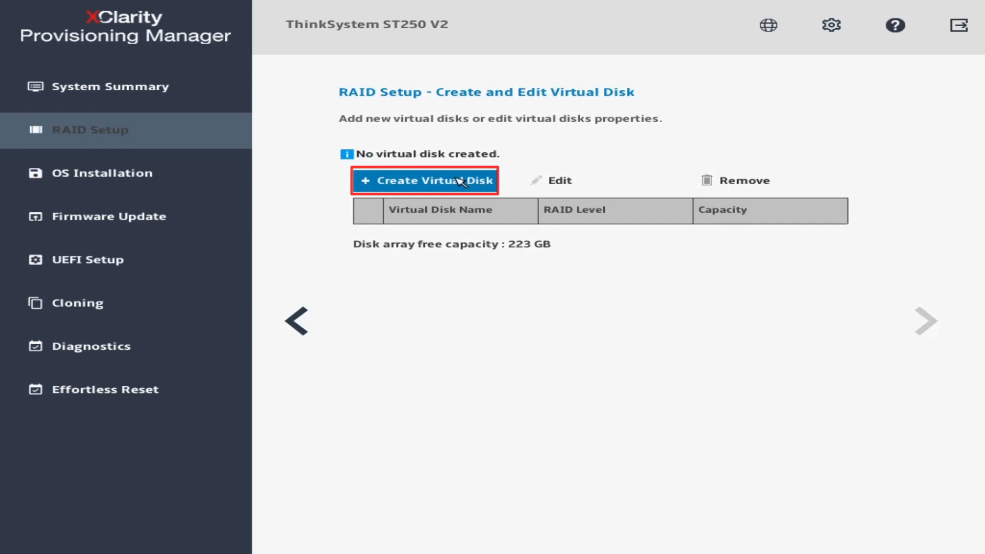
Create a 223 GB virtual disk named RAID1 with 256K strip size.
left_click(424, 180)
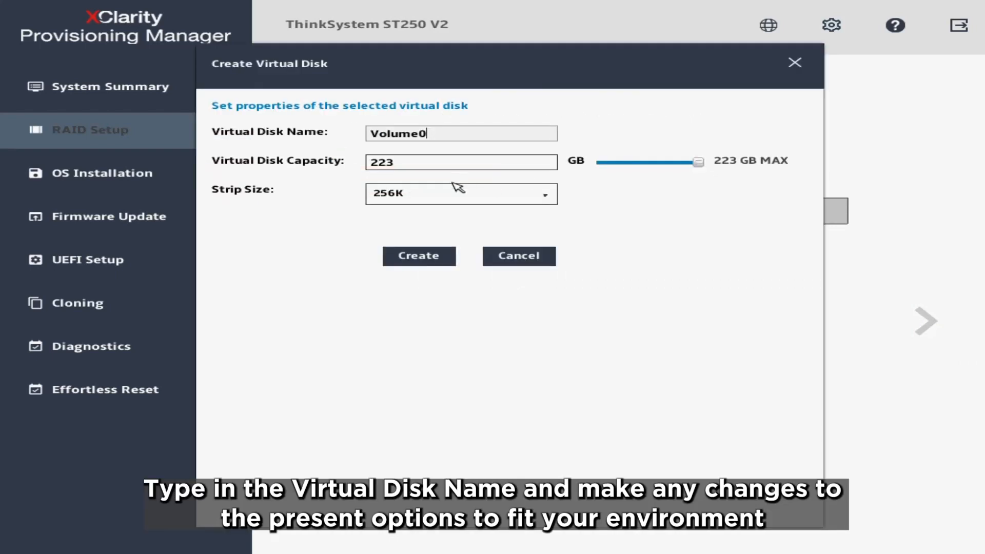
left_click(461, 132)
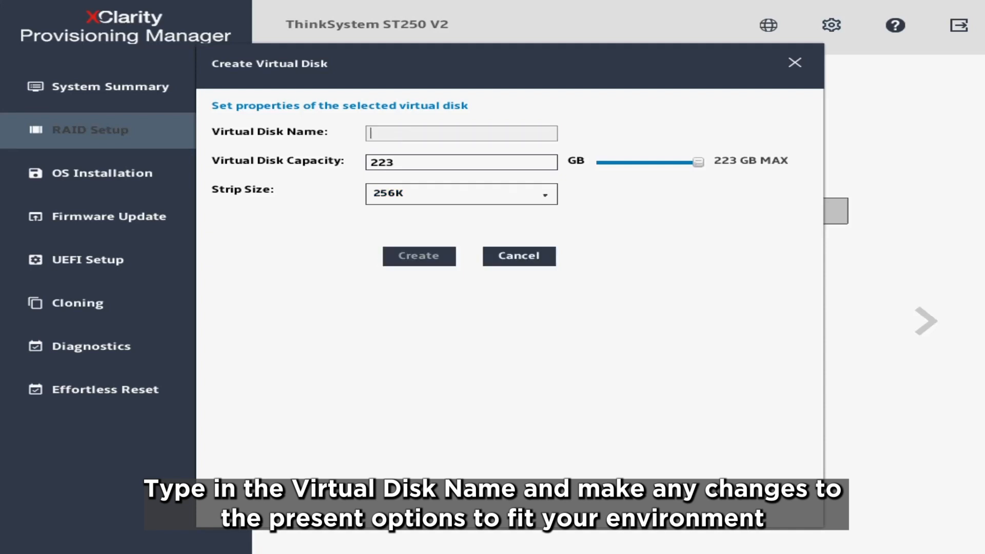
type("RAID1")
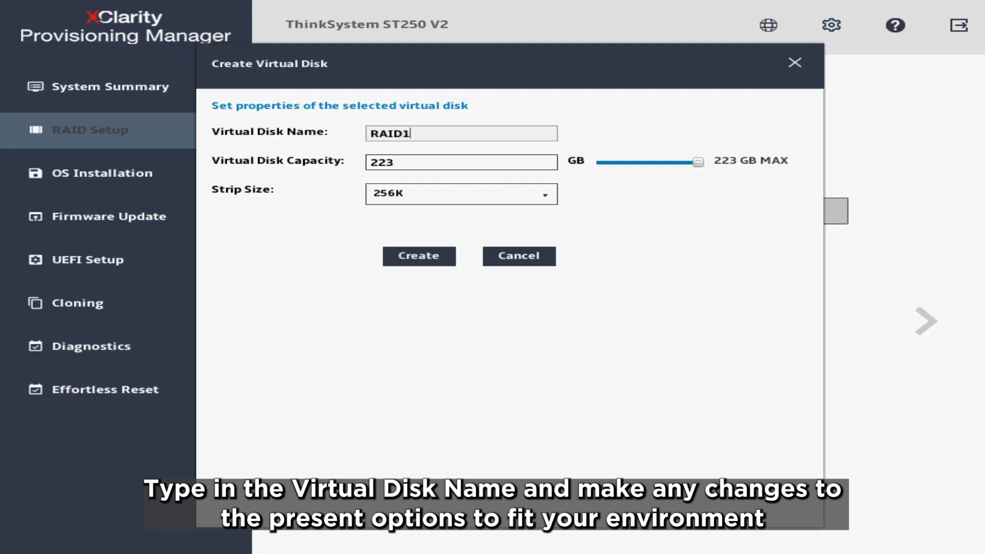
left_click(419, 255)
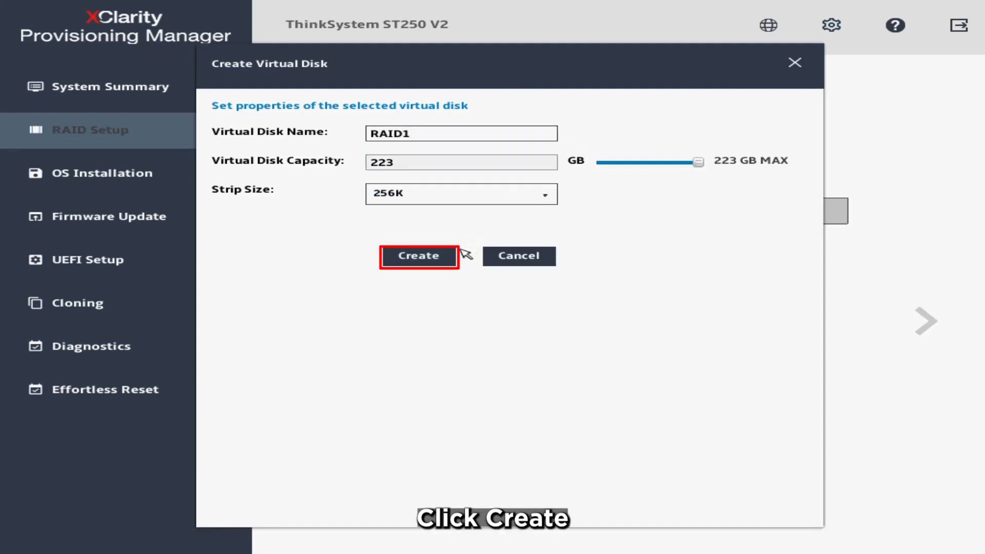
left_click(419, 256)
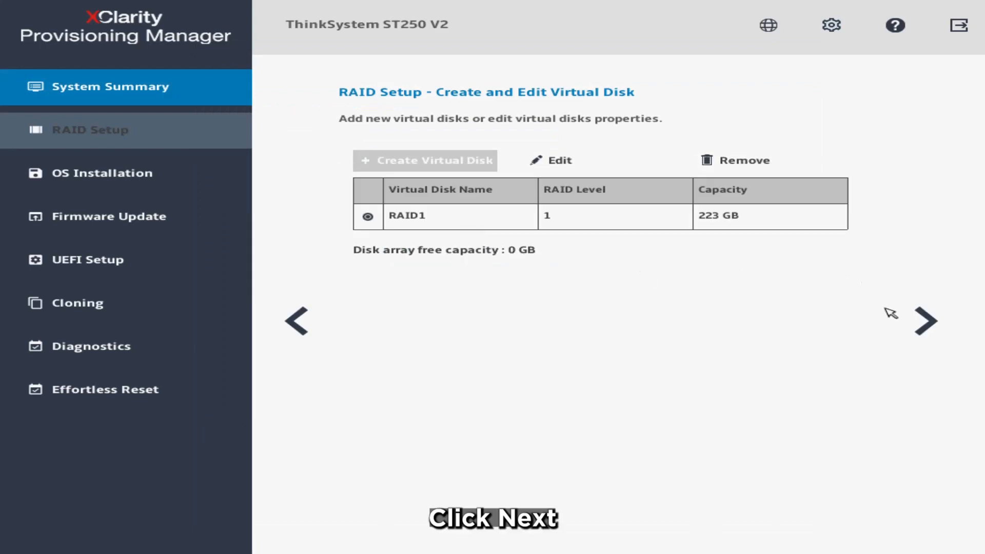
Apply the RAID1 virtual disk and return to the adapter summary showing VD0 Optimal.
left_click(925, 321)
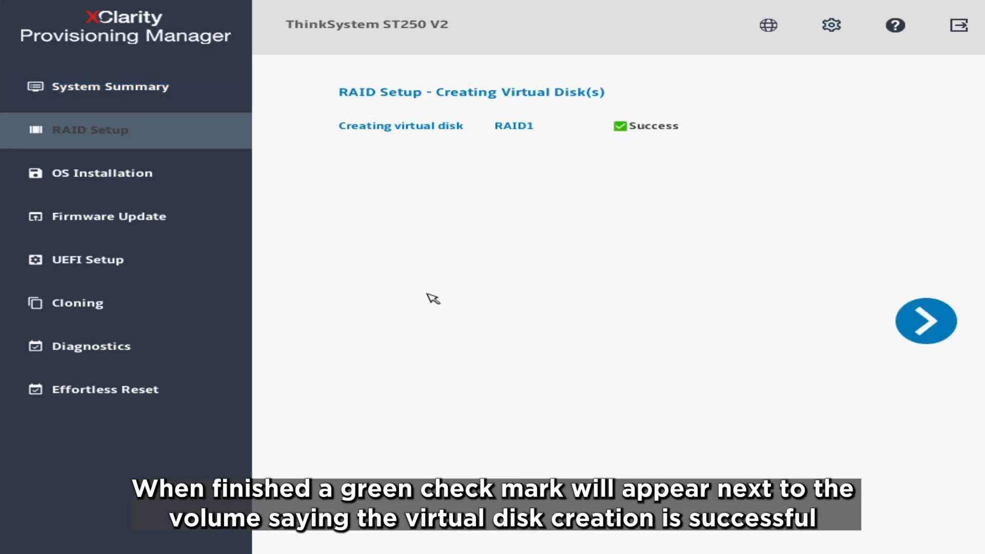
mouse_move(816, 228)
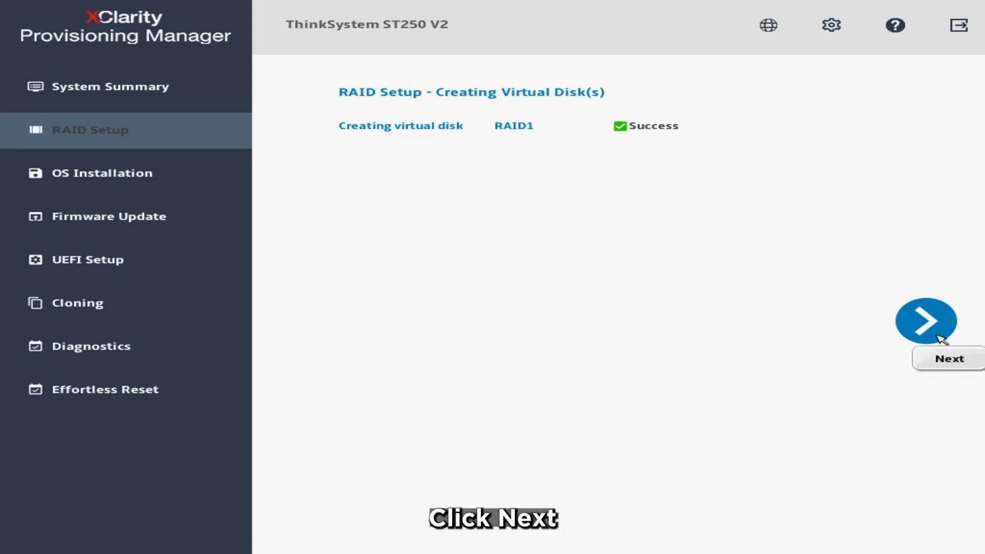
left_click(926, 322)
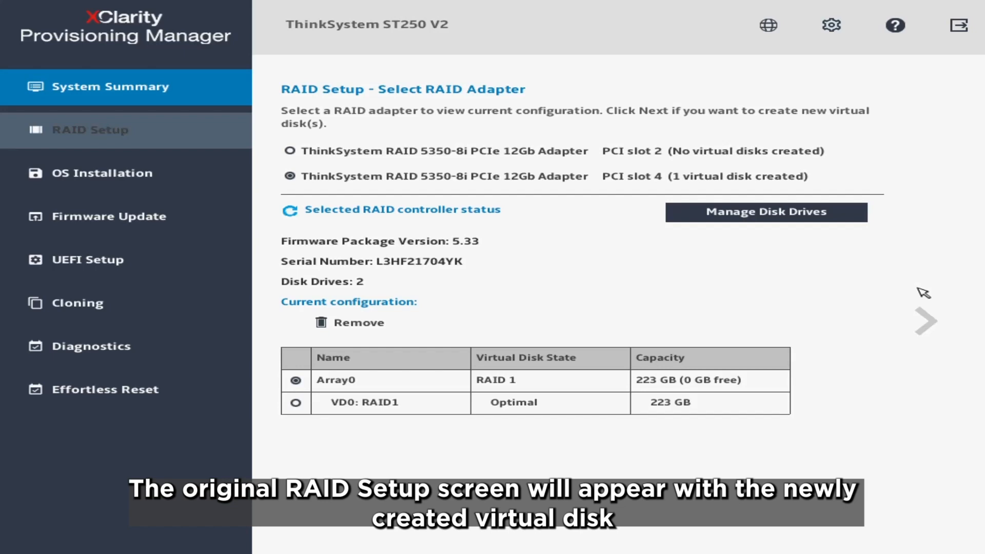